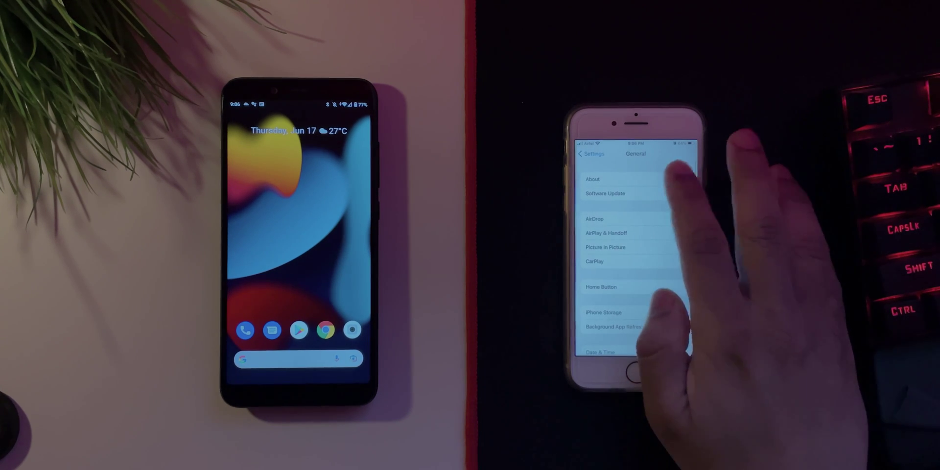
Step: Go to the General page in Settings
left_click(593, 179)
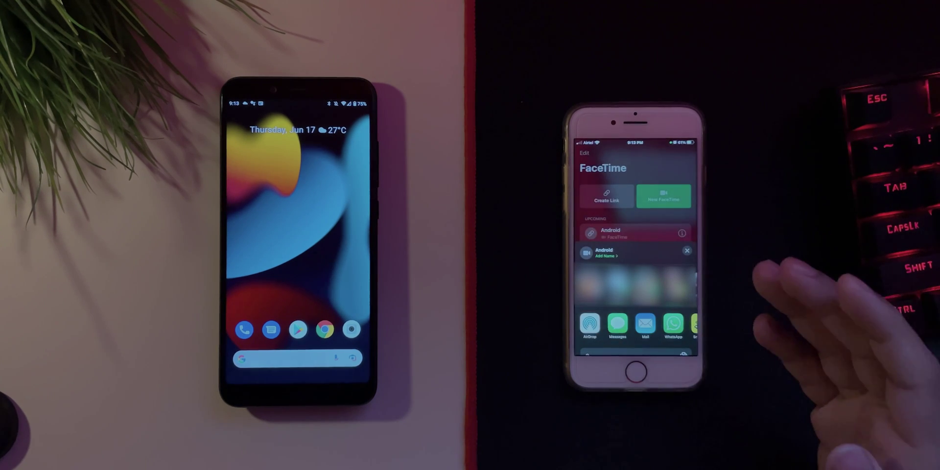
Step: Pick a sharing option from the share sheet for the "Android" FaceTime link
left_click(645, 323)
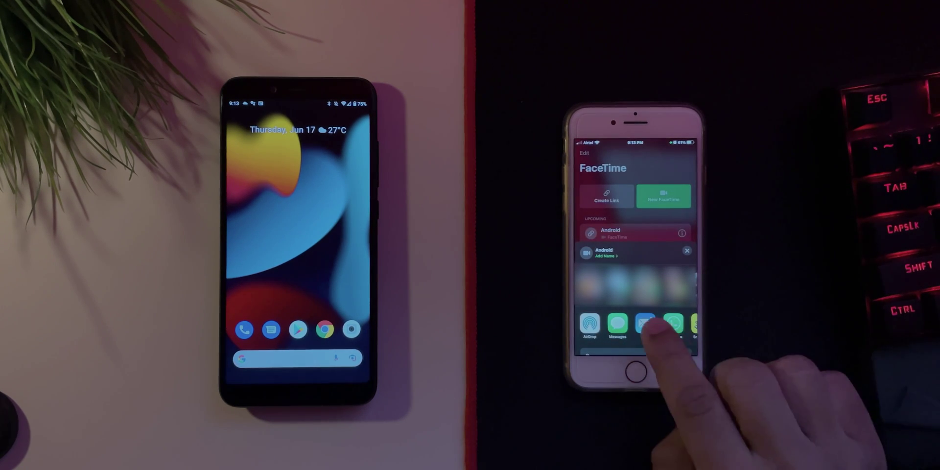